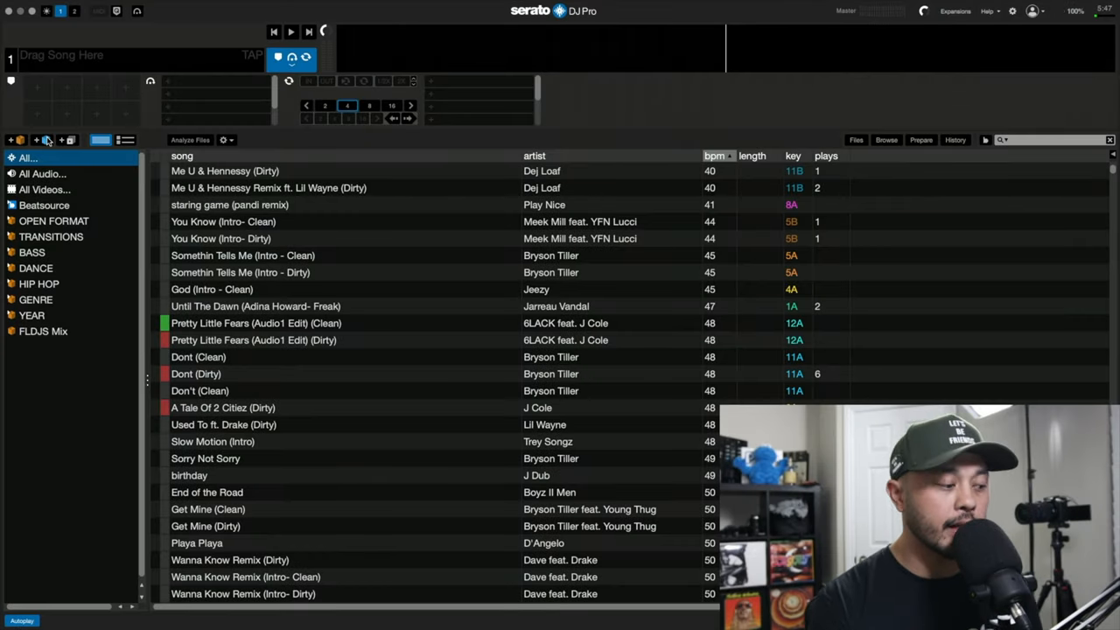
Step: Build a new smart crate with rules genre contains 'hip' and genre contains 'hip hop'
click(46, 140)
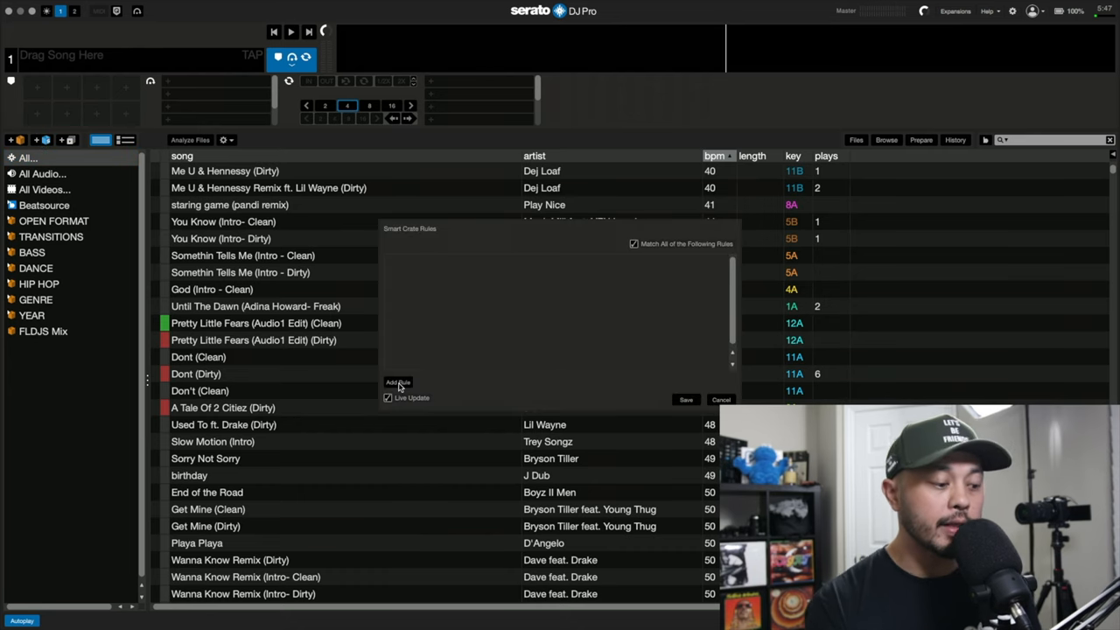
click(399, 382)
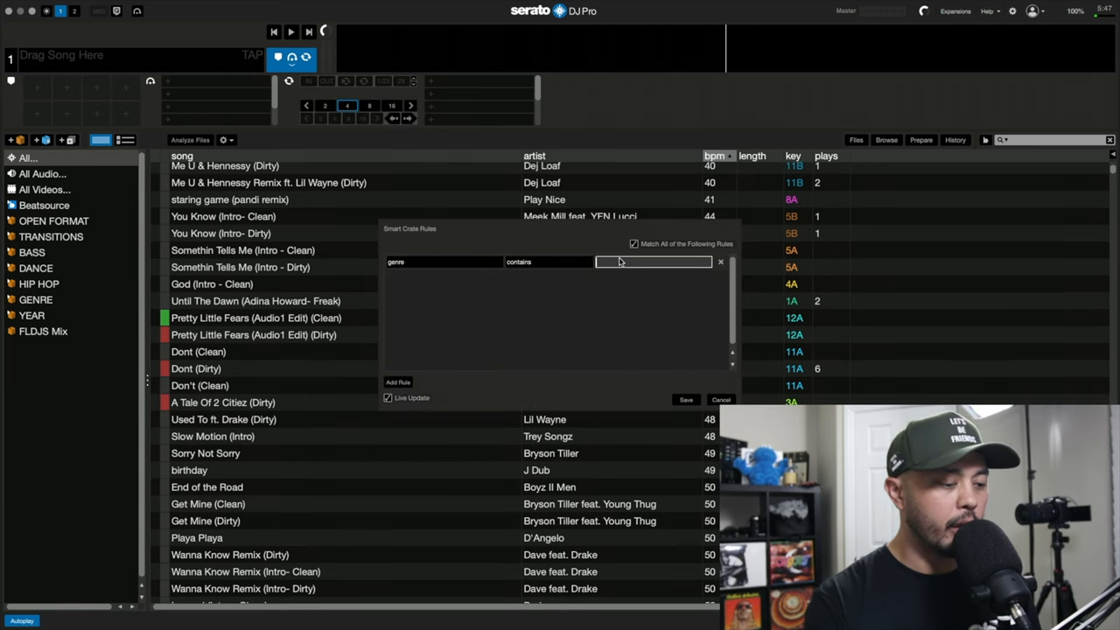
text(hip)
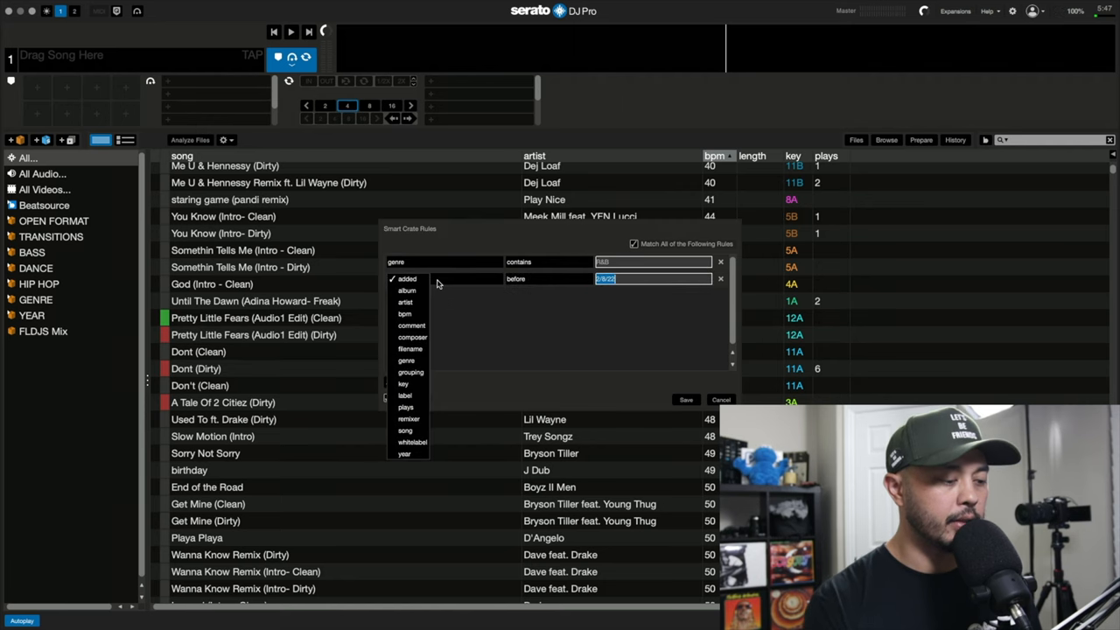
click(406, 361)
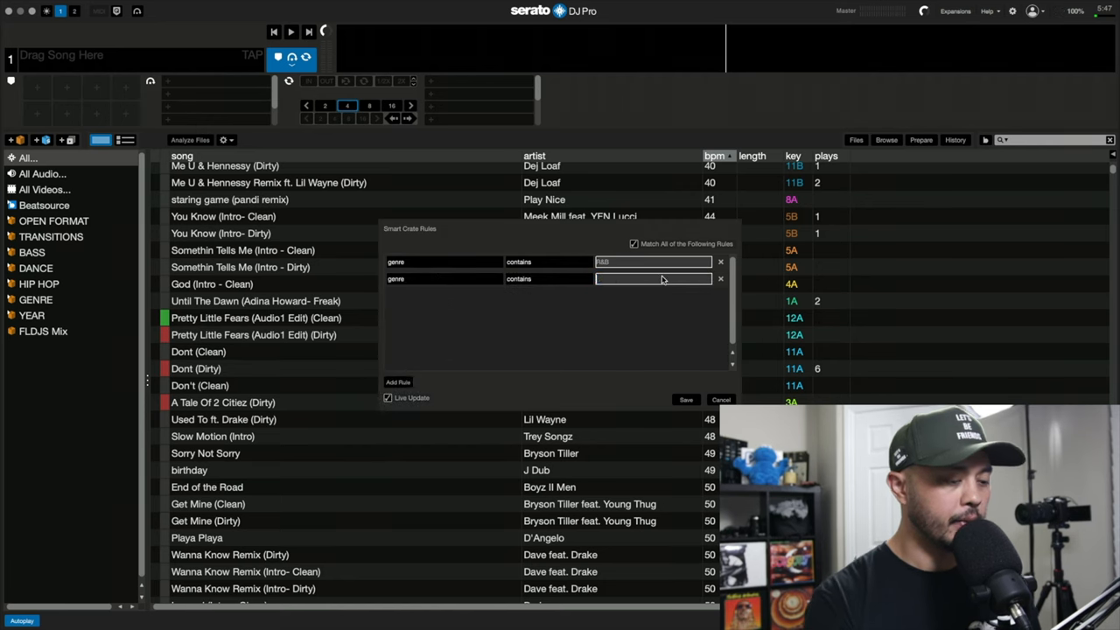
text(hip hop)
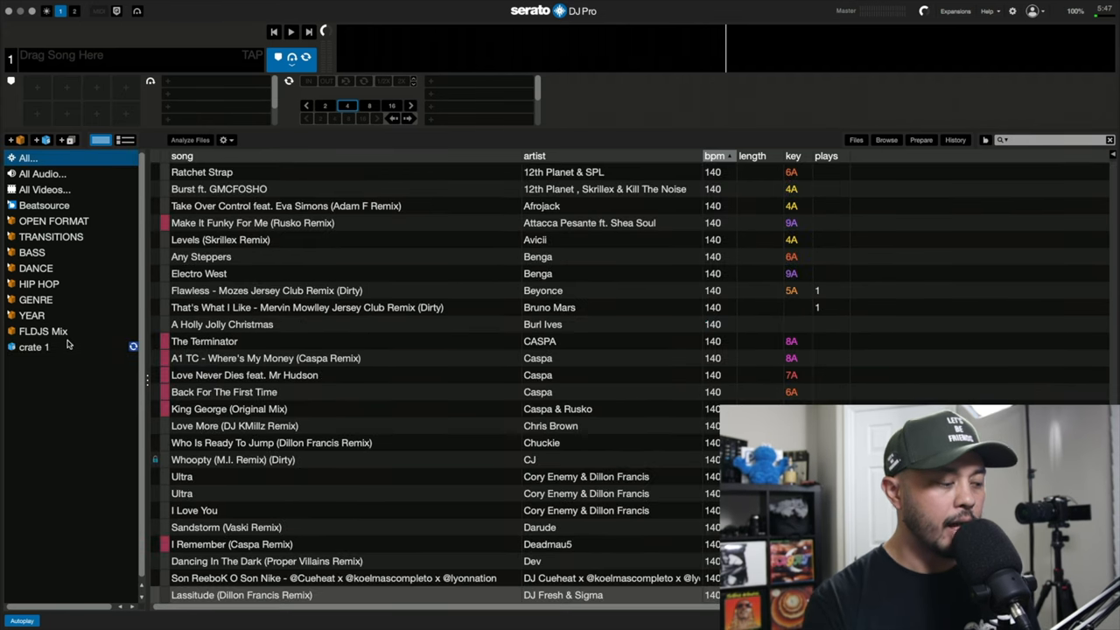
Step: View crate 1's three matching tracks and reopen its rules for editing
click(33, 346)
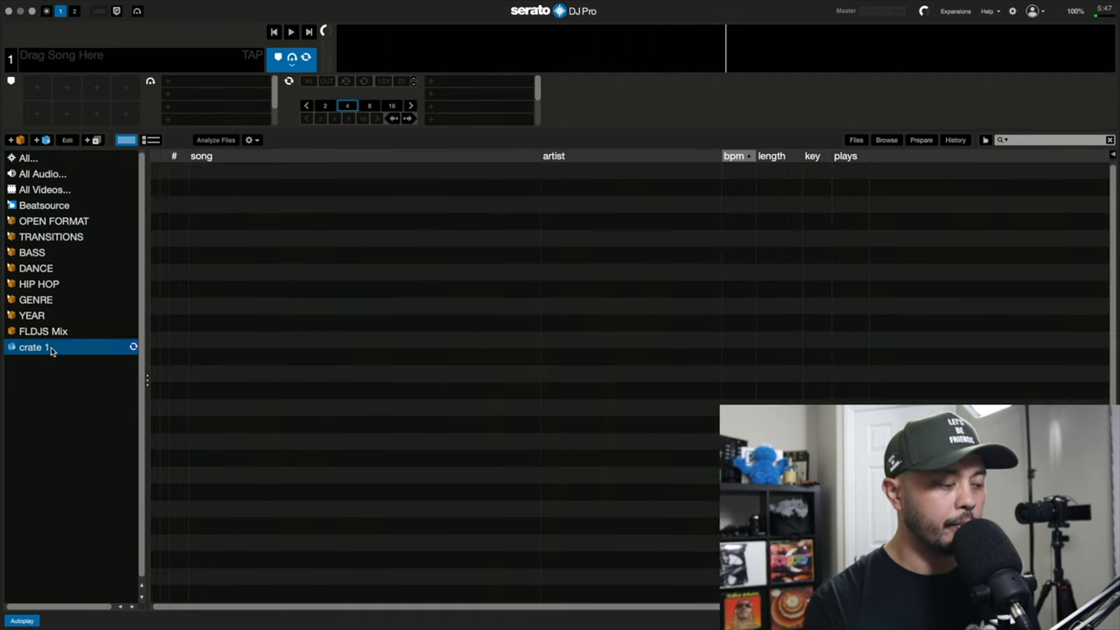
click(35, 346)
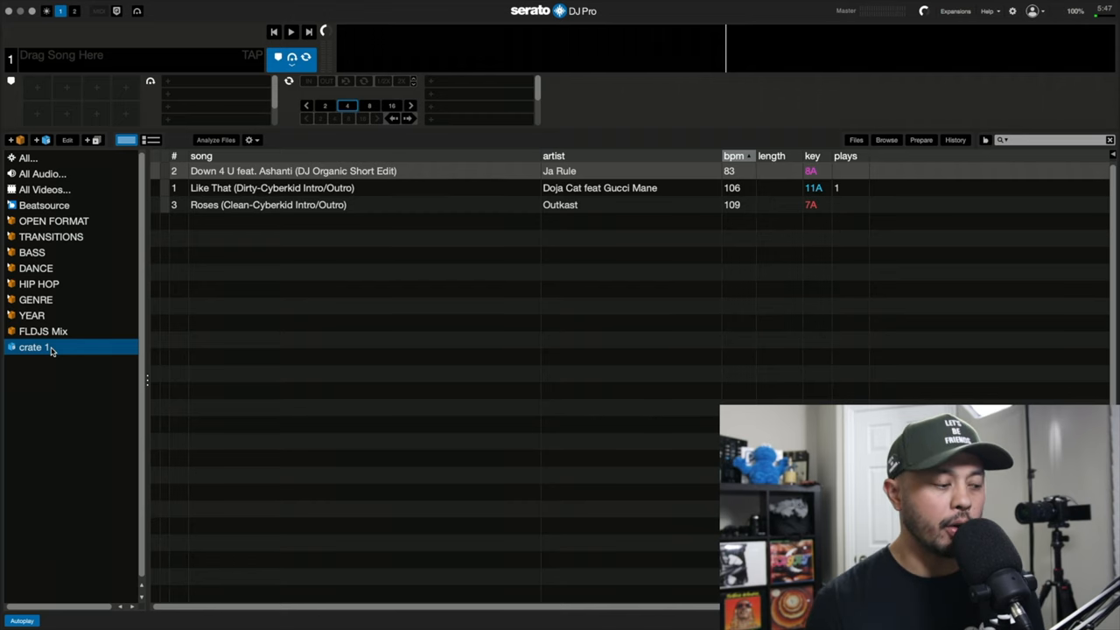
click(67, 140)
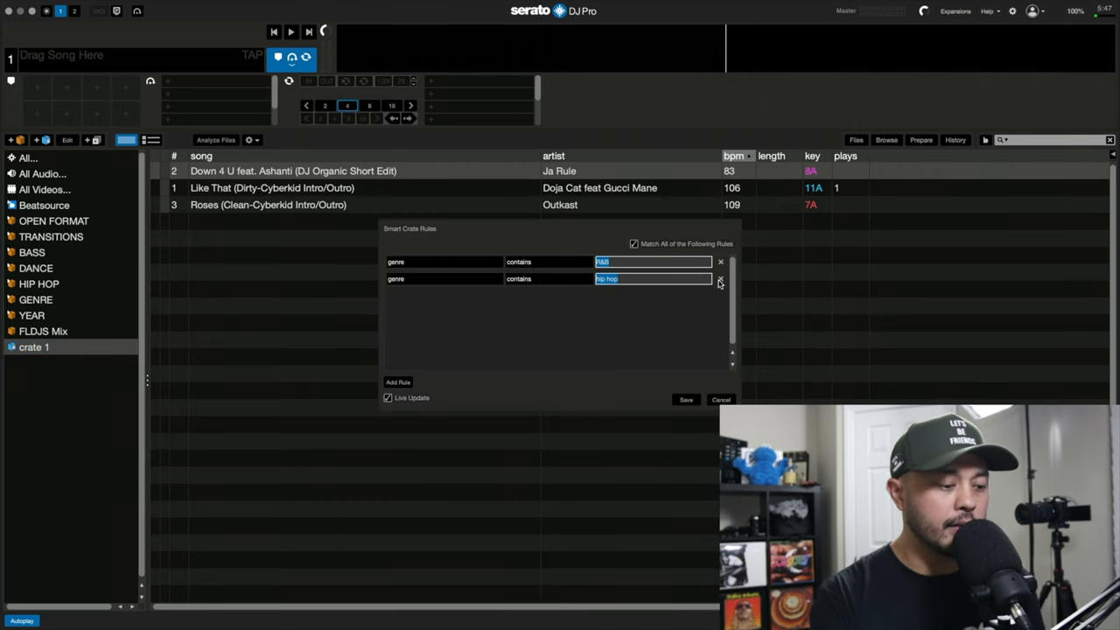
Step: Remove the 'hip hop' rule from crate 1 and save, leaving only genre contains 'hip'
click(720, 278)
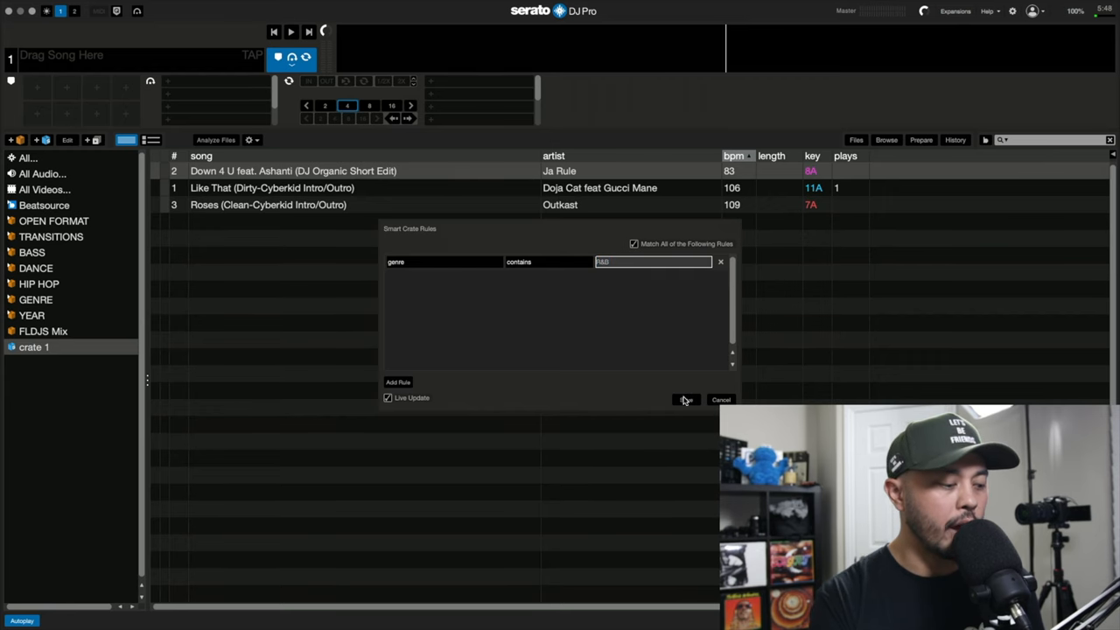
click(686, 399)
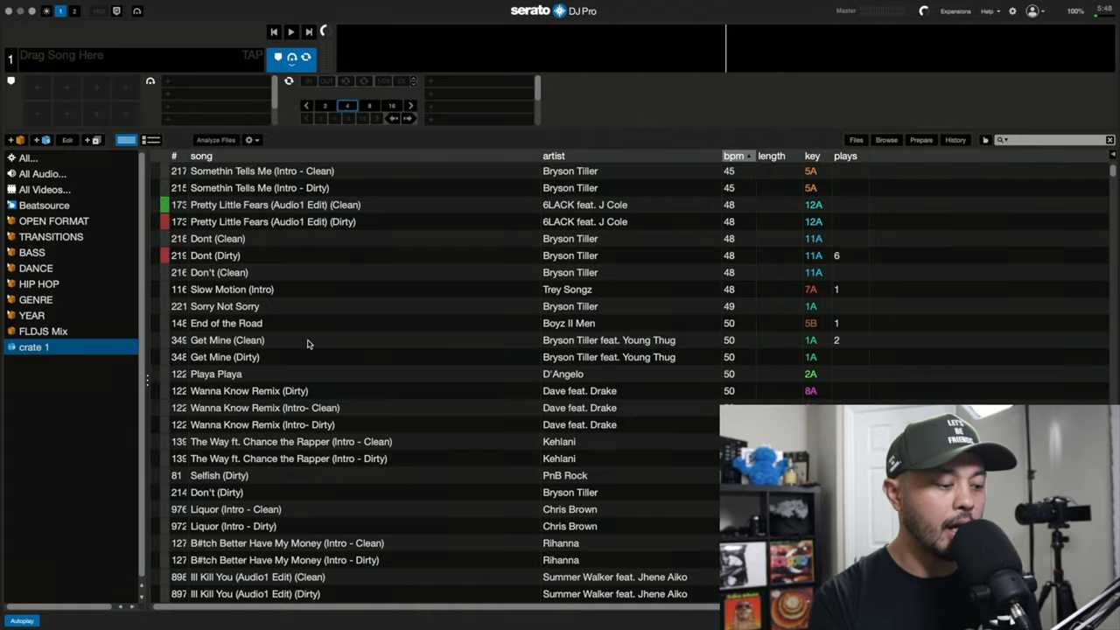
scroll(down, 3)
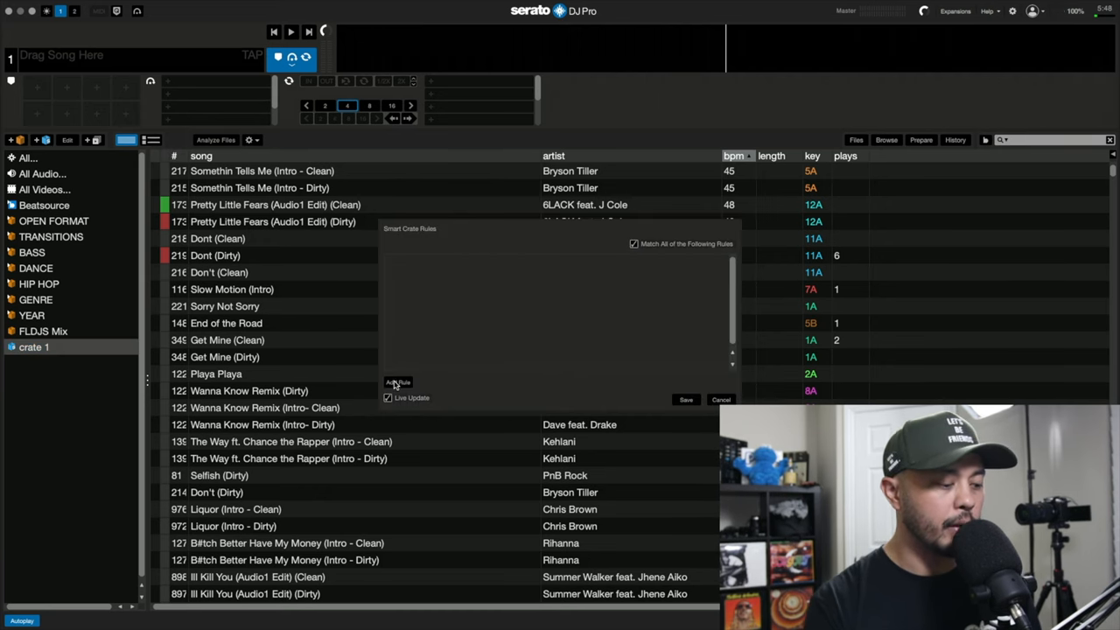
Step: Add a genre rule to the second smart crate and save it as crate 2
click(399, 382)
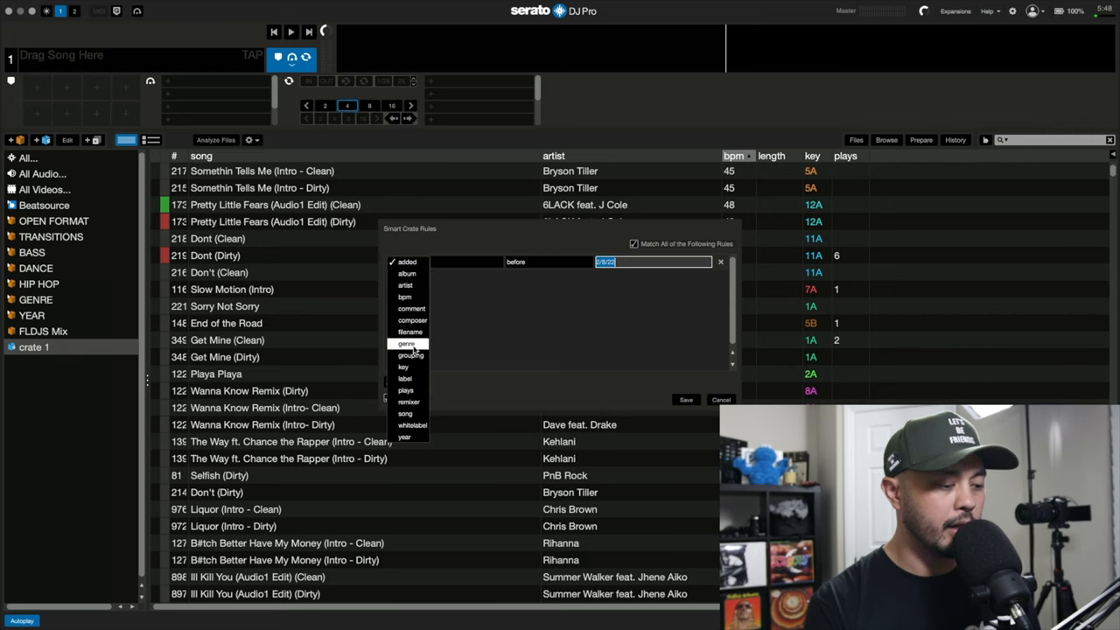
click(406, 343)
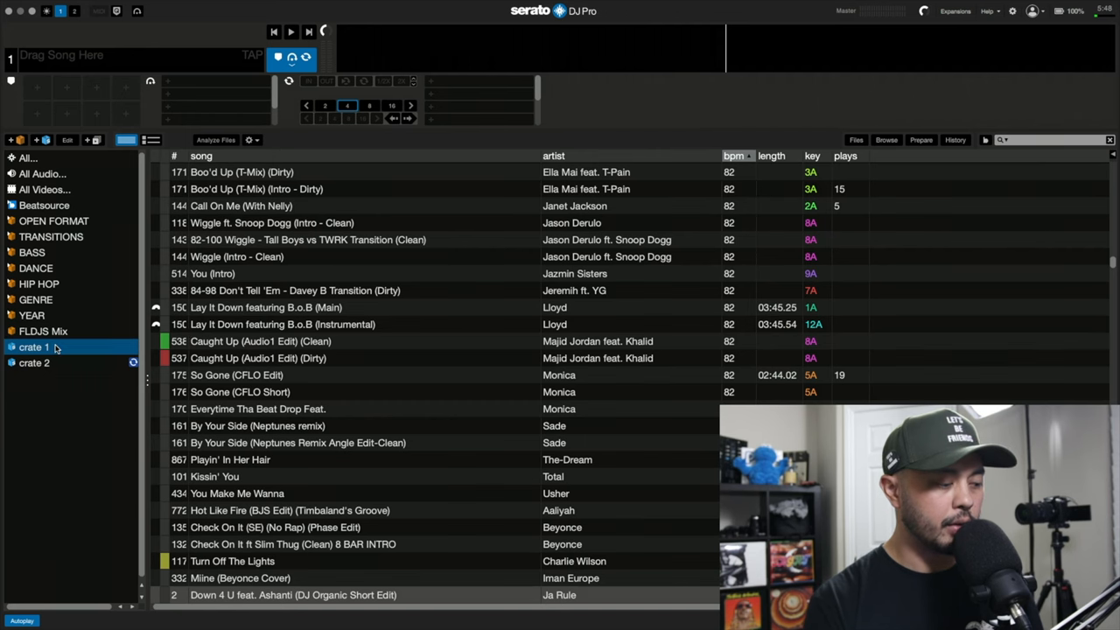
click(33, 362)
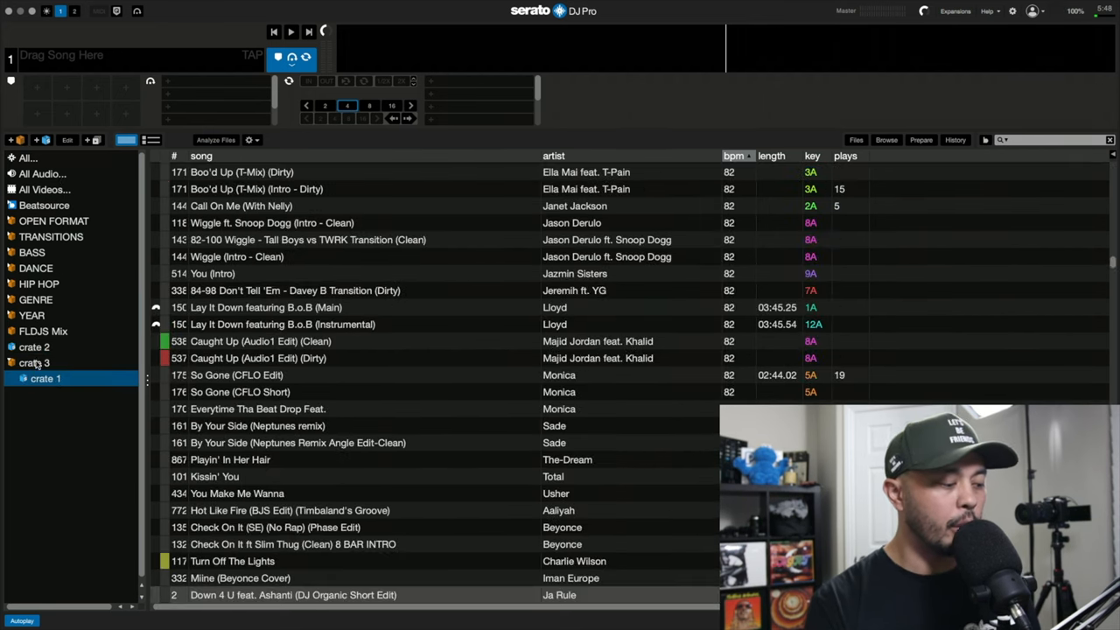
Step: Check crate 2, crate 1 and crate 3's combined song list after nesting them
click(45, 362)
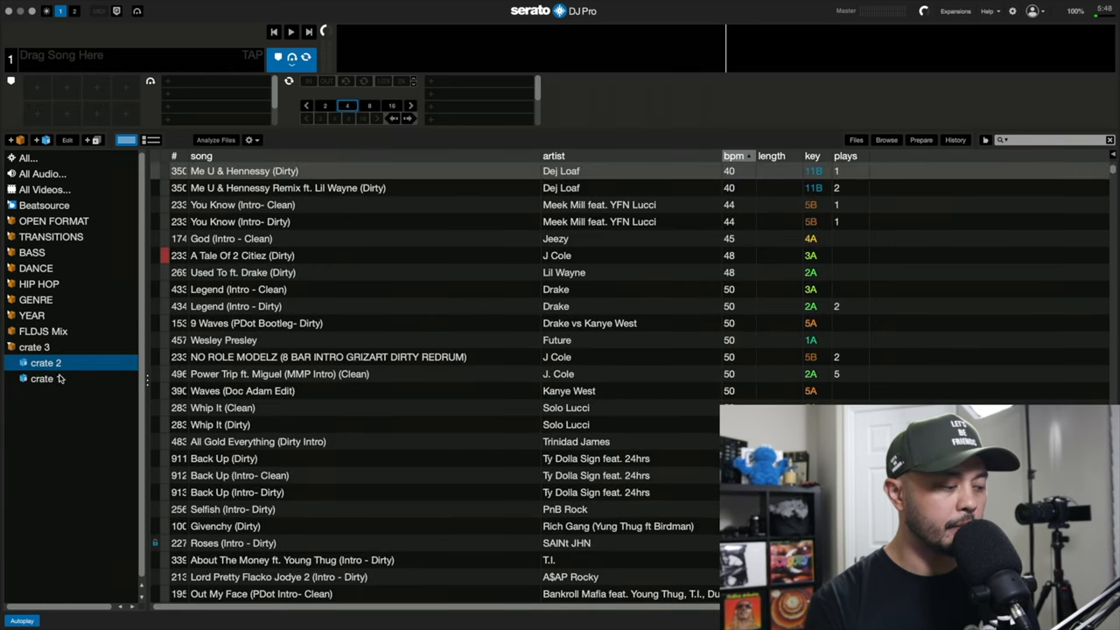
click(35, 346)
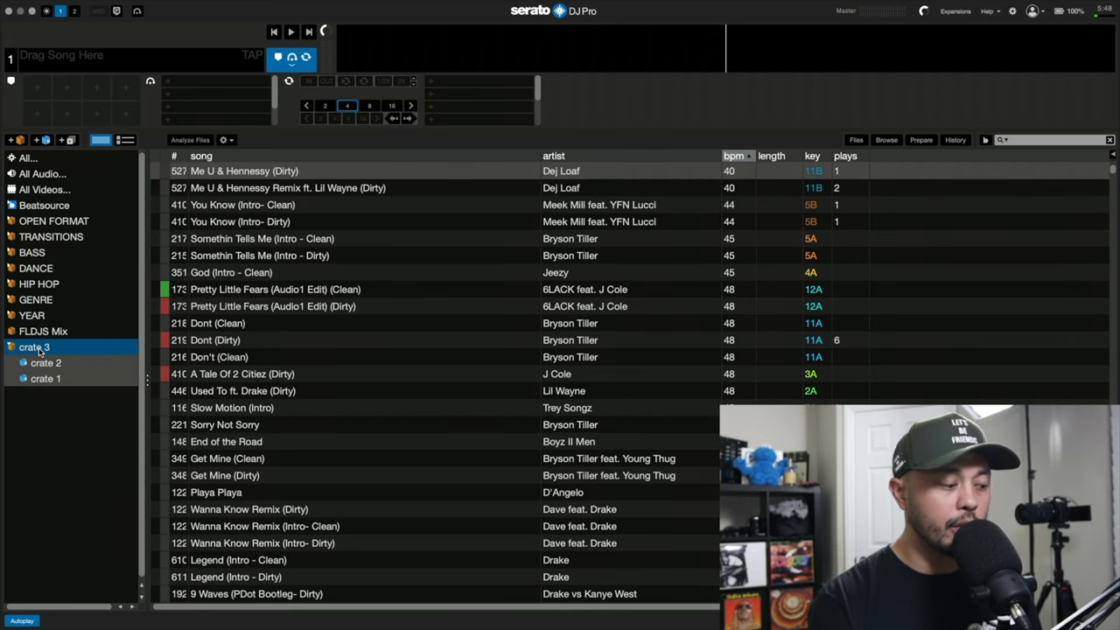
click(46, 378)
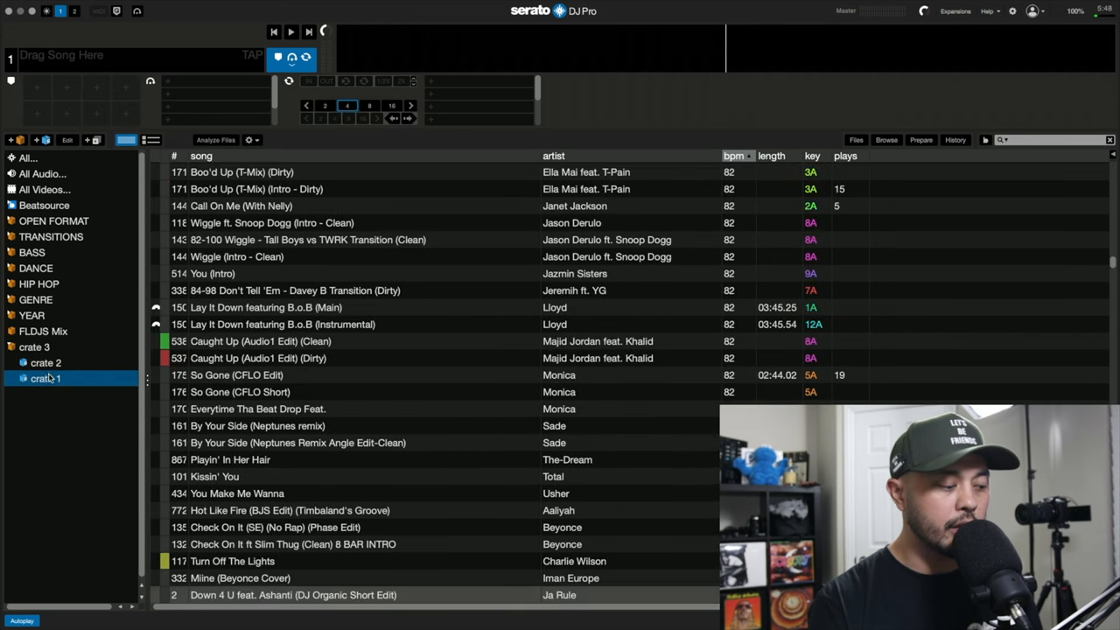
click(35, 346)
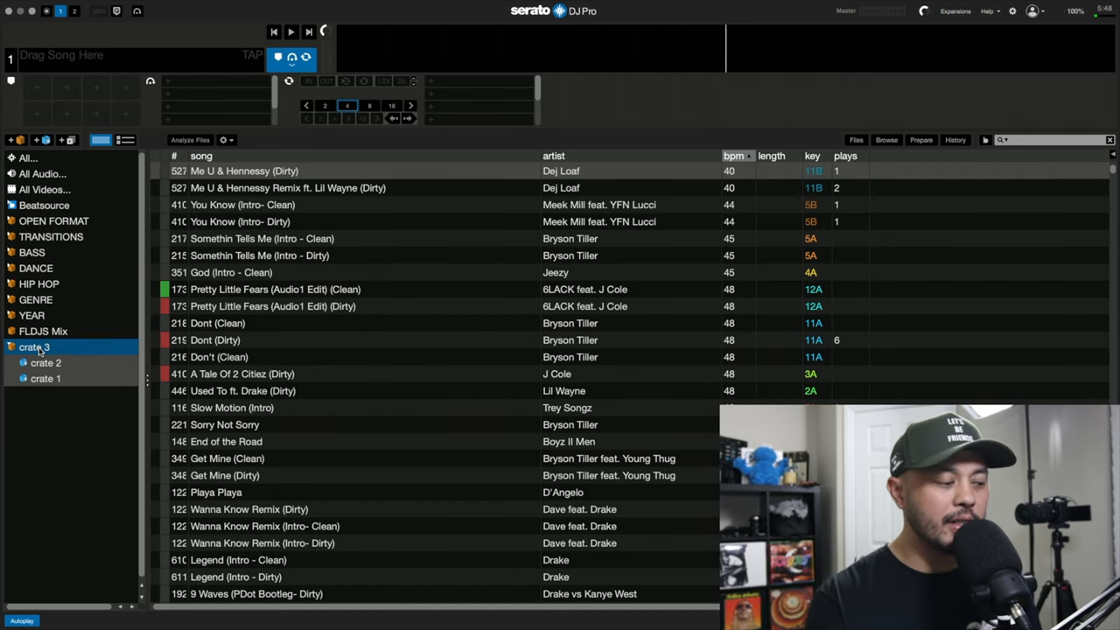
mouse_move(51, 143)
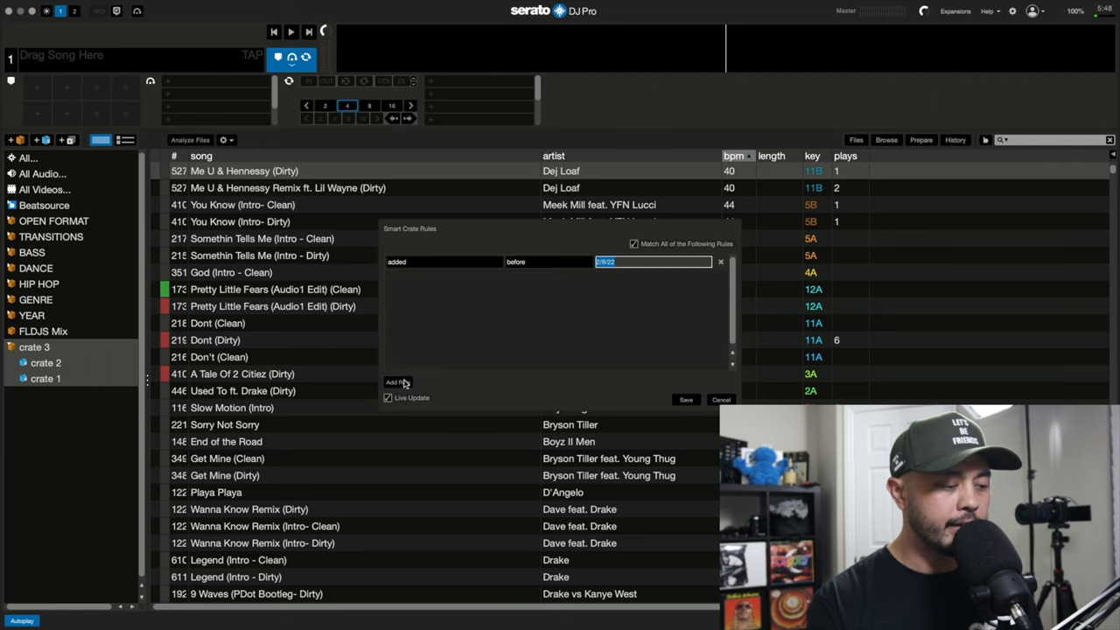
Step: Give the new smart crate rules genre contains 'R&B' and genre contains 'hip hop'
click(399, 263)
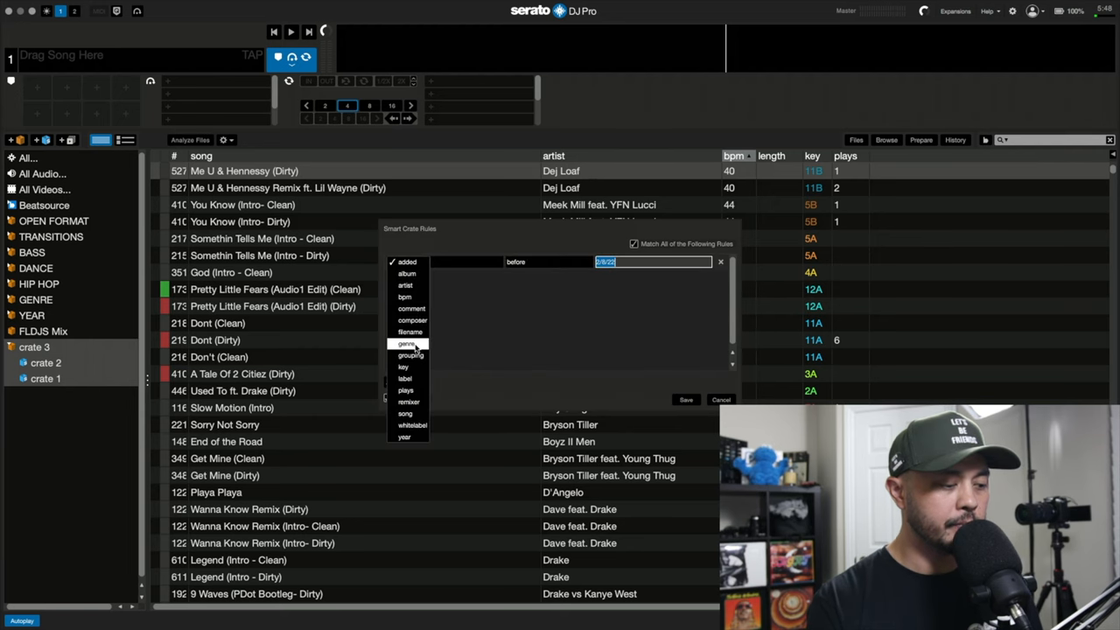
click(406, 343)
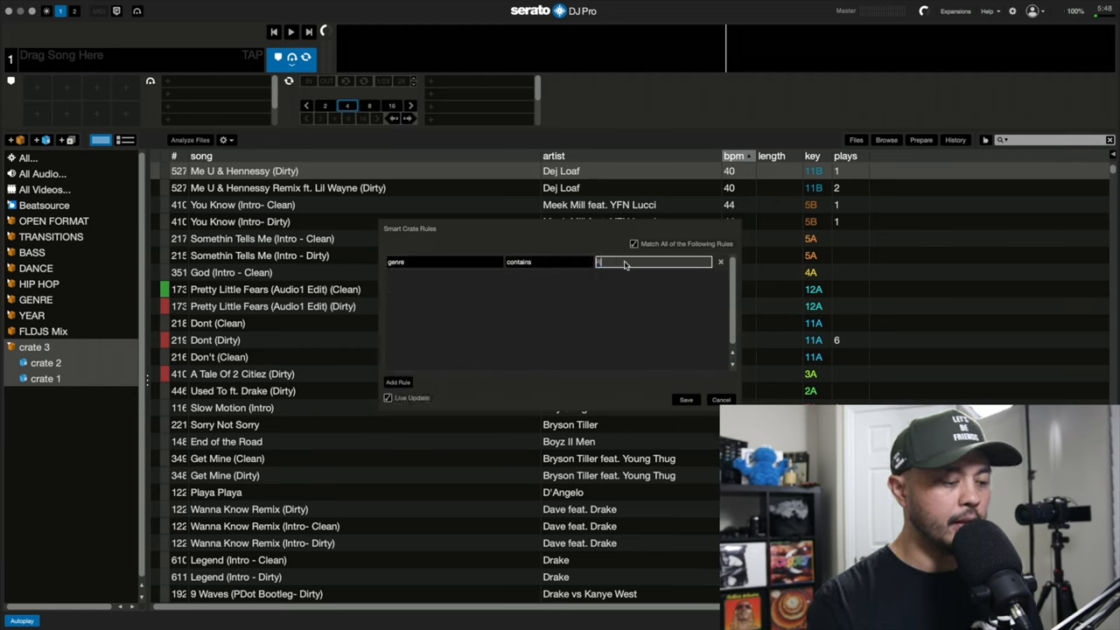
text(R&B)
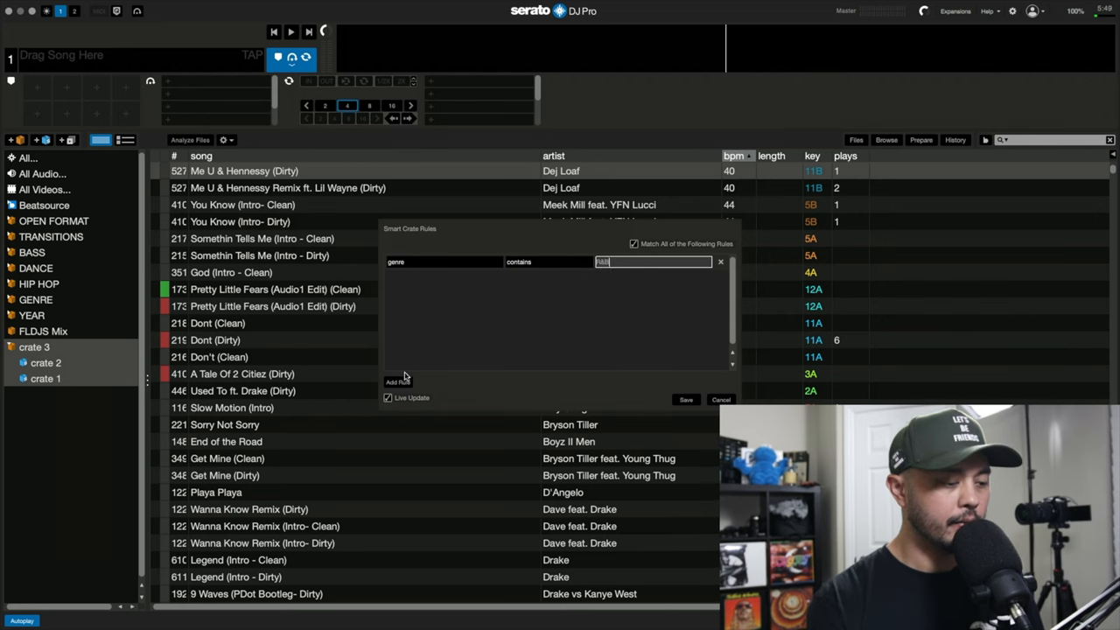
click(399, 382)
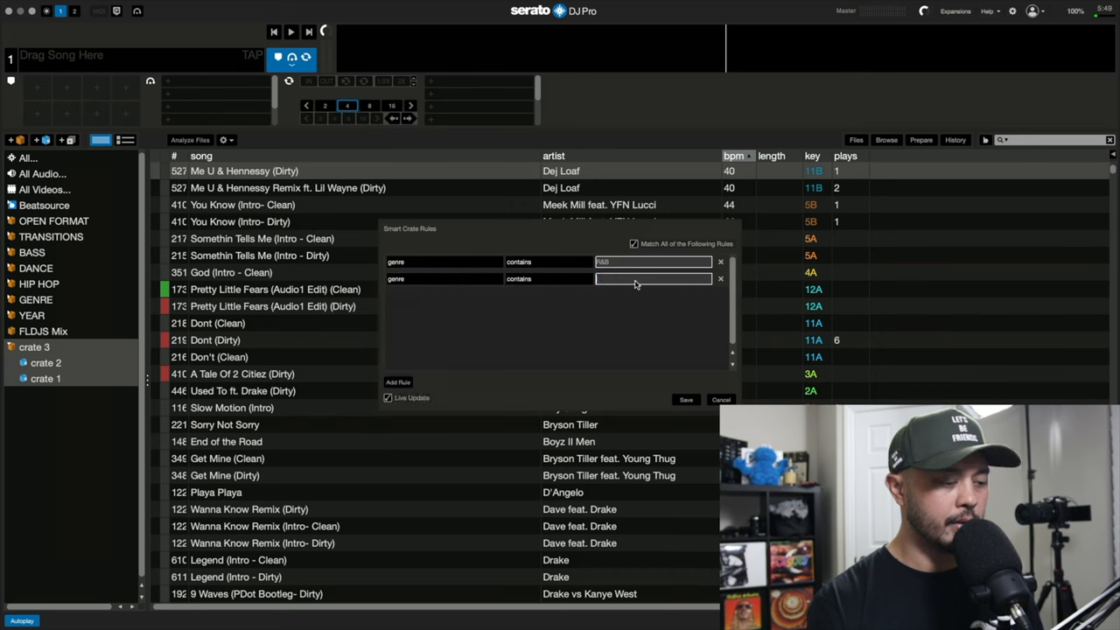
text(hip hop)
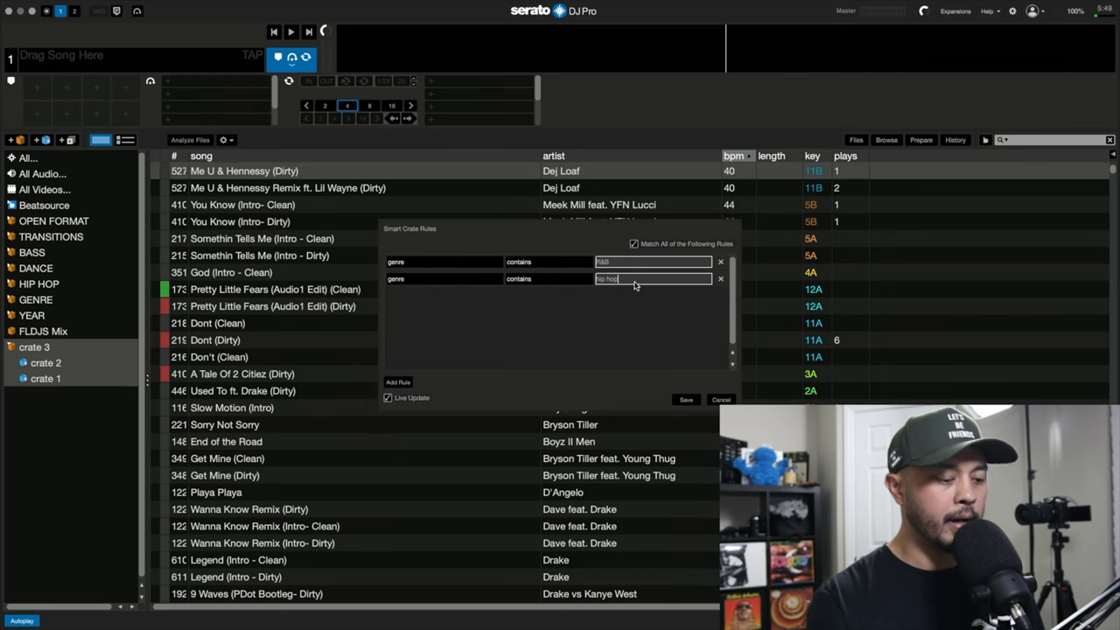
mouse_move(696, 231)
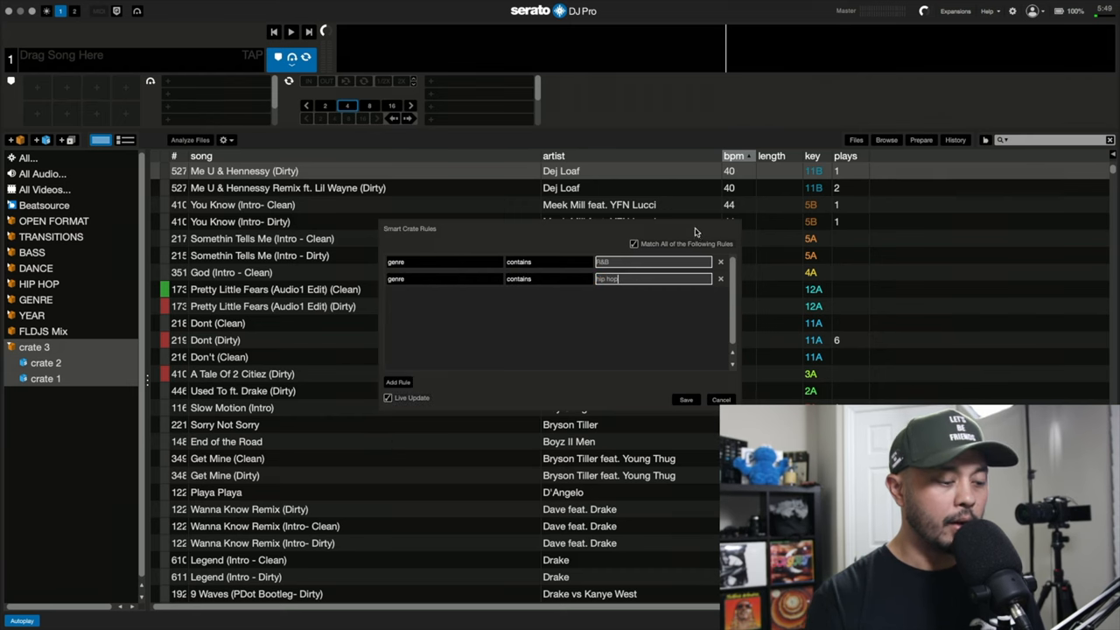
mouse_move(686, 401)
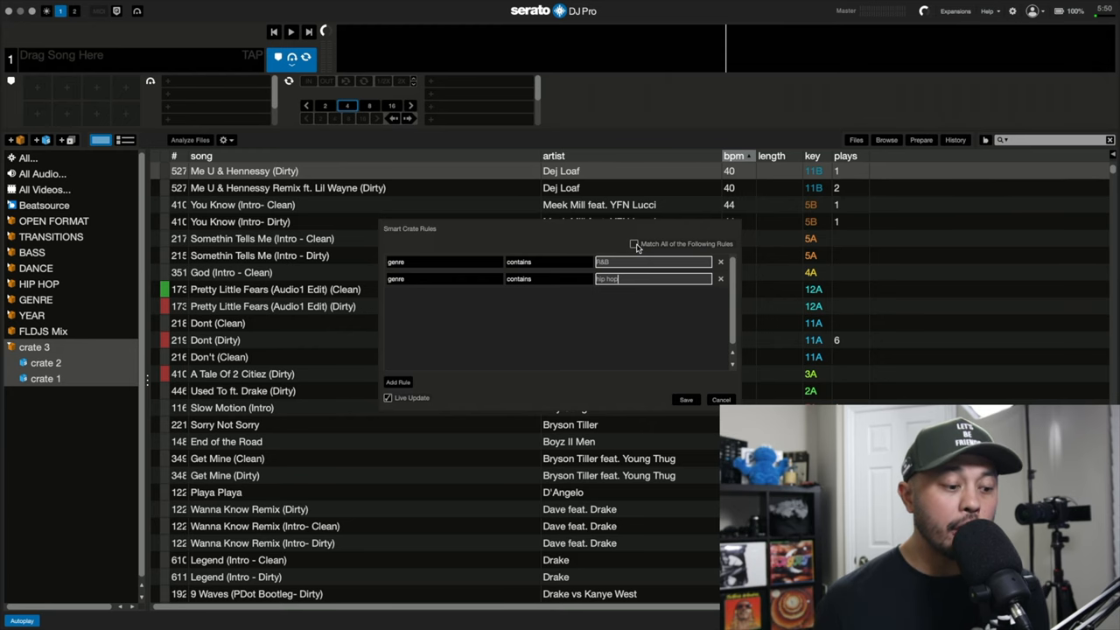
Step: Set the crate to match any rule and save the R&B / hip hop smart crate
click(633, 243)
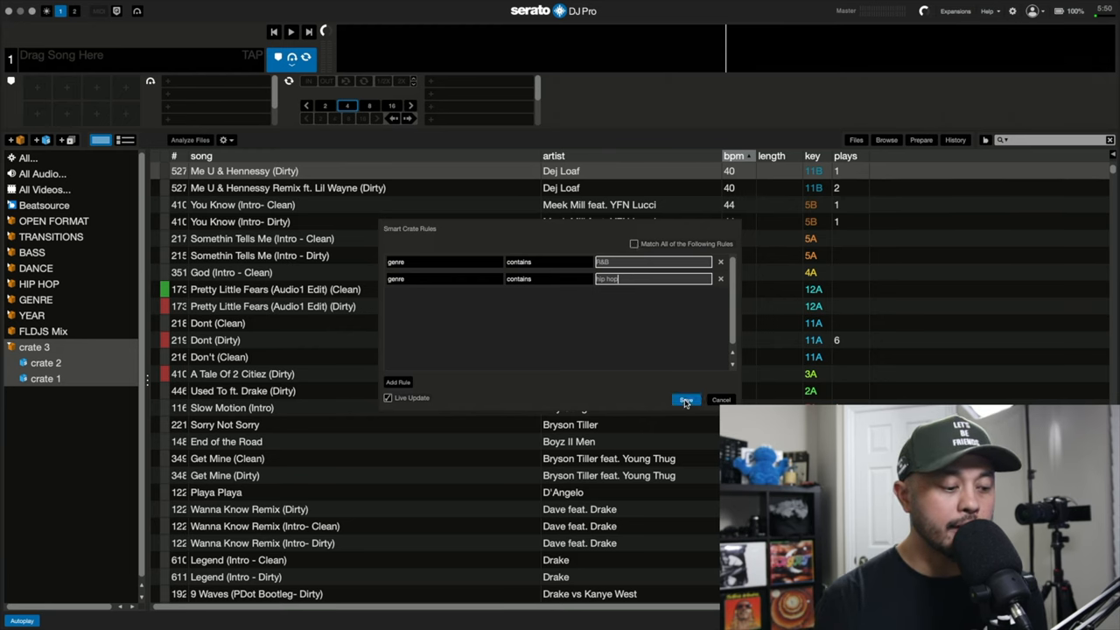
click(686, 399)
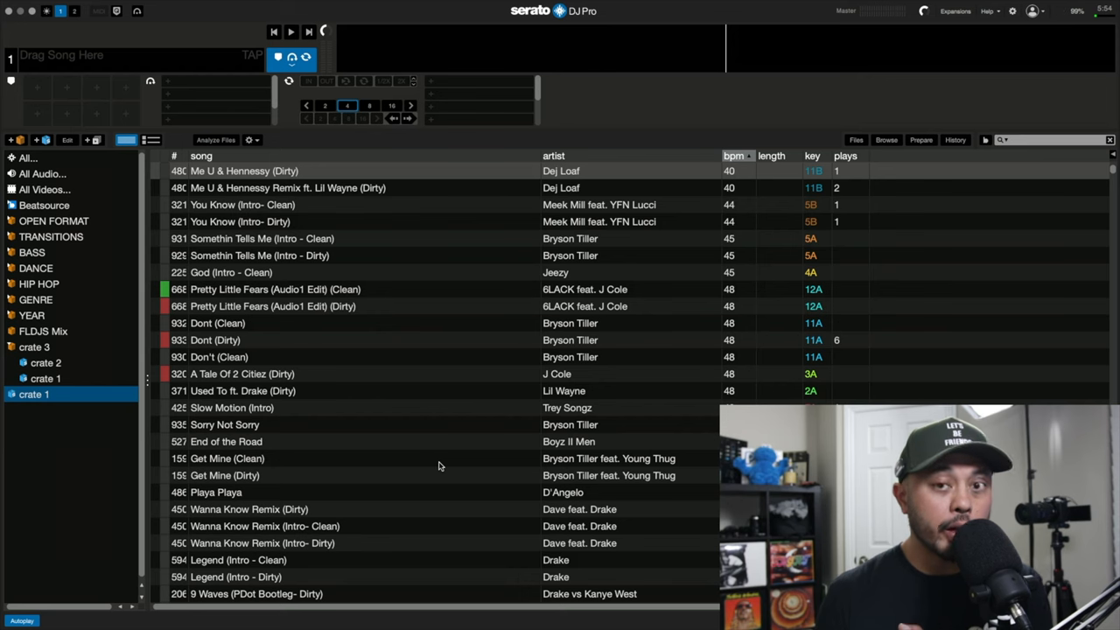
mouse_move(392, 437)
text(WEDDING)
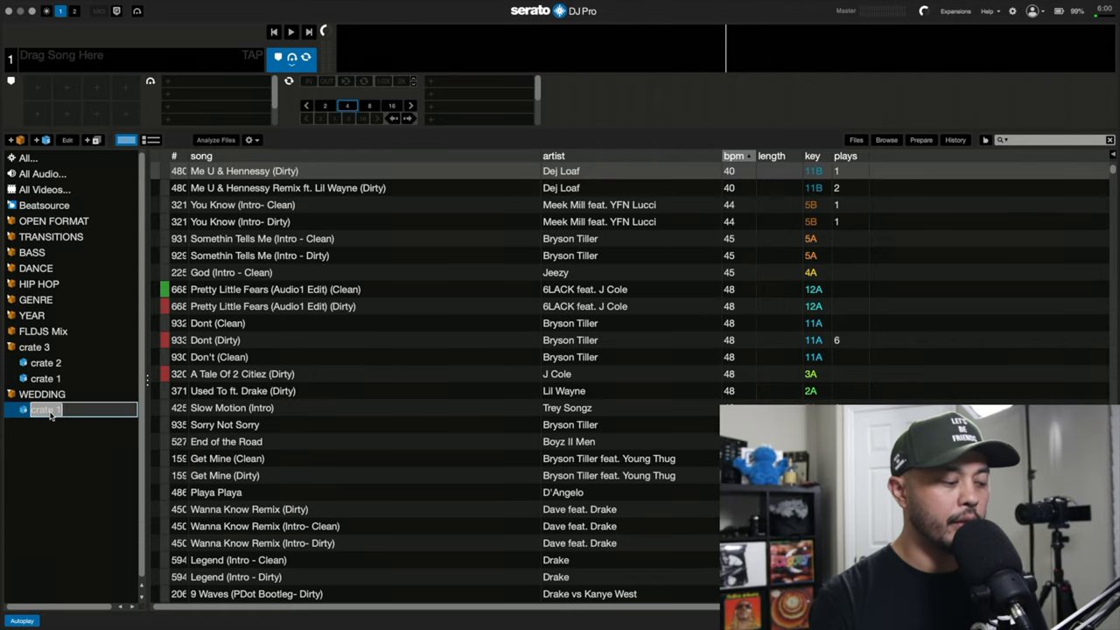
Step: Rename the R&B / hip hop smart crate to 'RNB HIP HOP' inside the WEDDING crate
text(RNB HIP HOP)
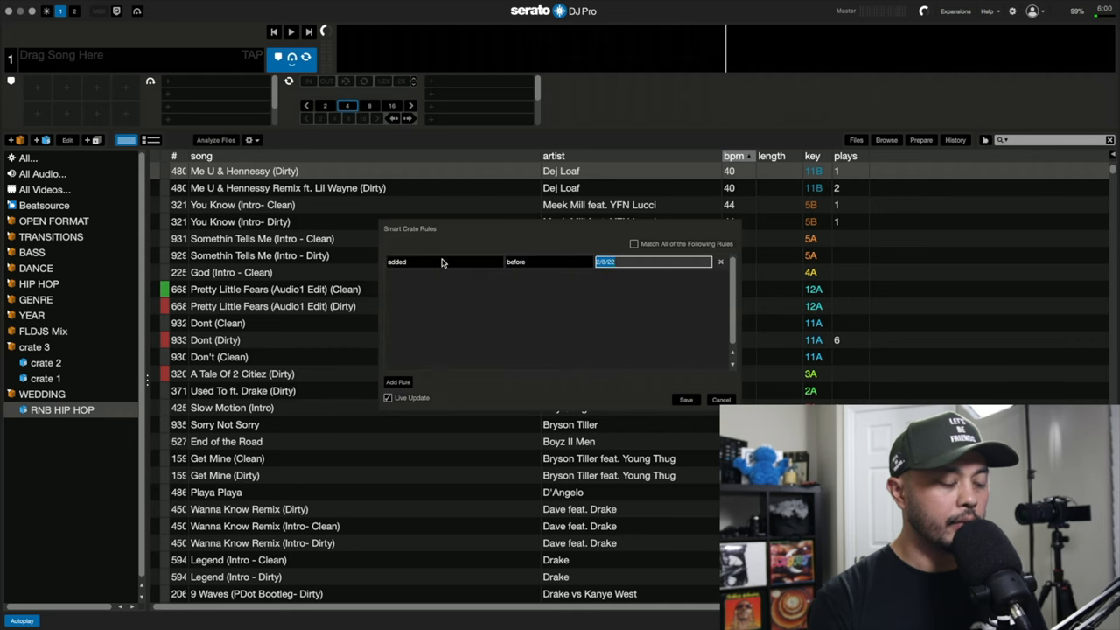
Step: Create a smart crate on genre contains 'reggae' and select it for renaming to REGGAE
click(441, 263)
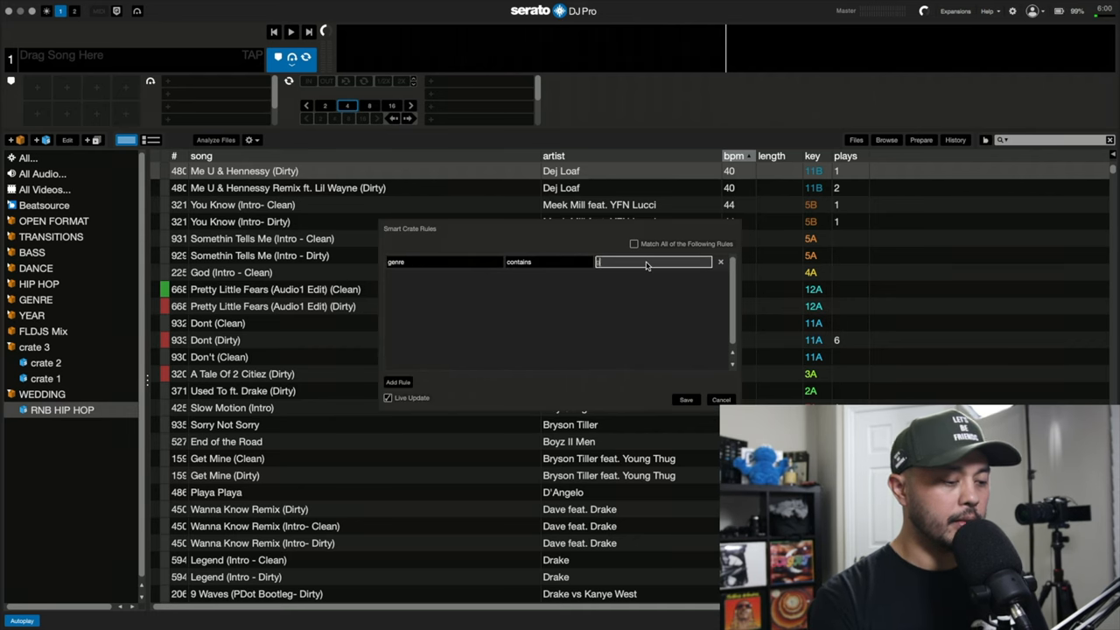
text(reggae)
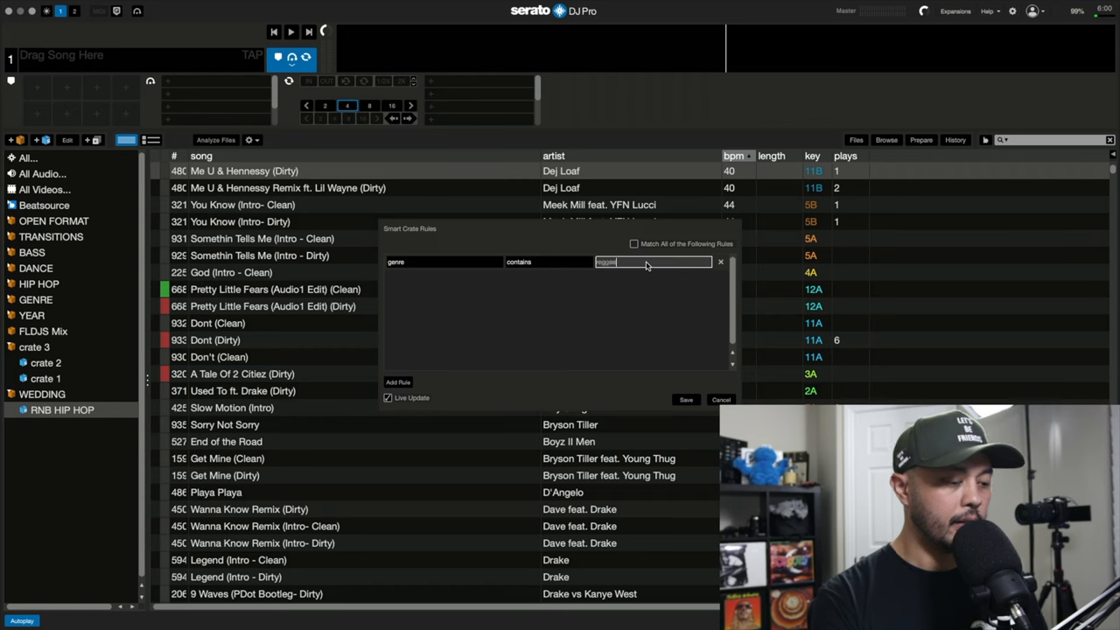
mouse_move(563, 250)
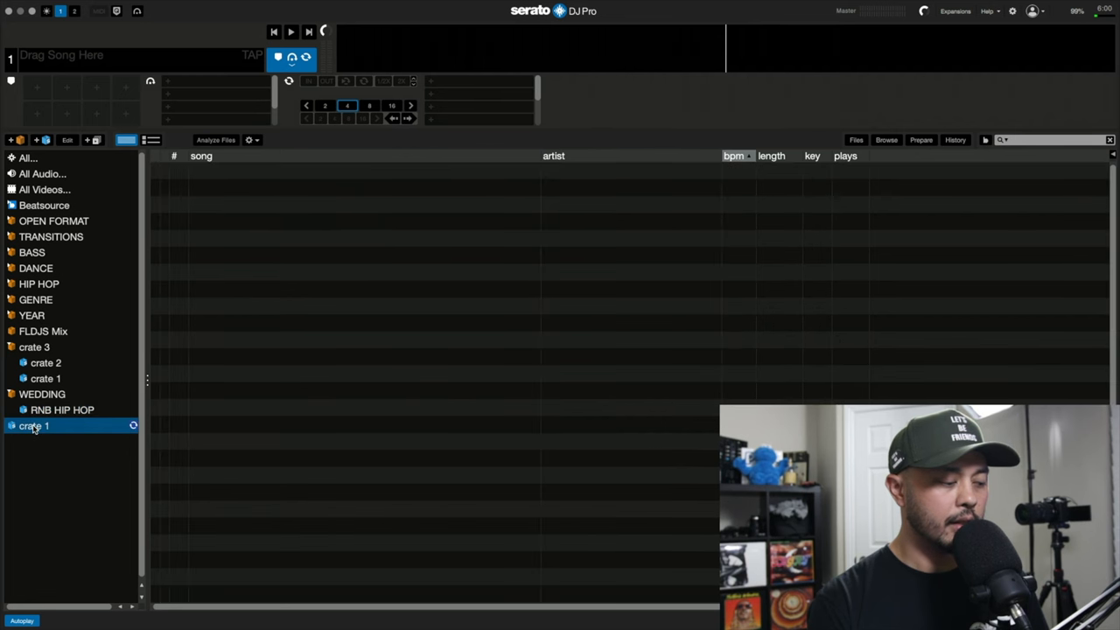
click(42, 393)
text(REGGAE)
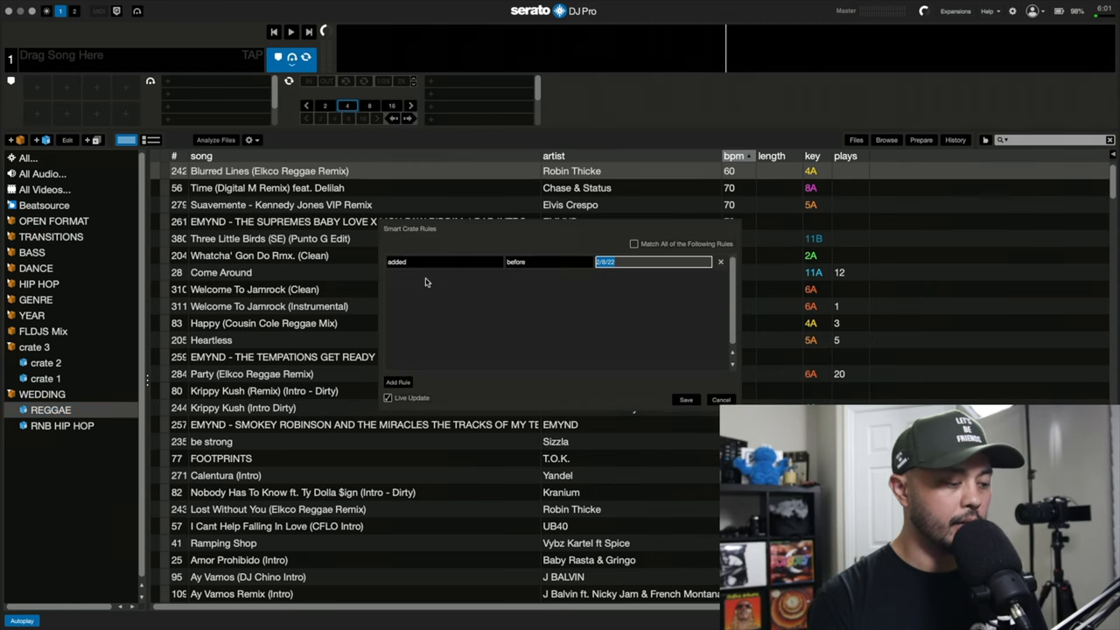
Step: Create a comment-rule smart crate, rename it LATIN and place it under WEDDING
click(441, 262)
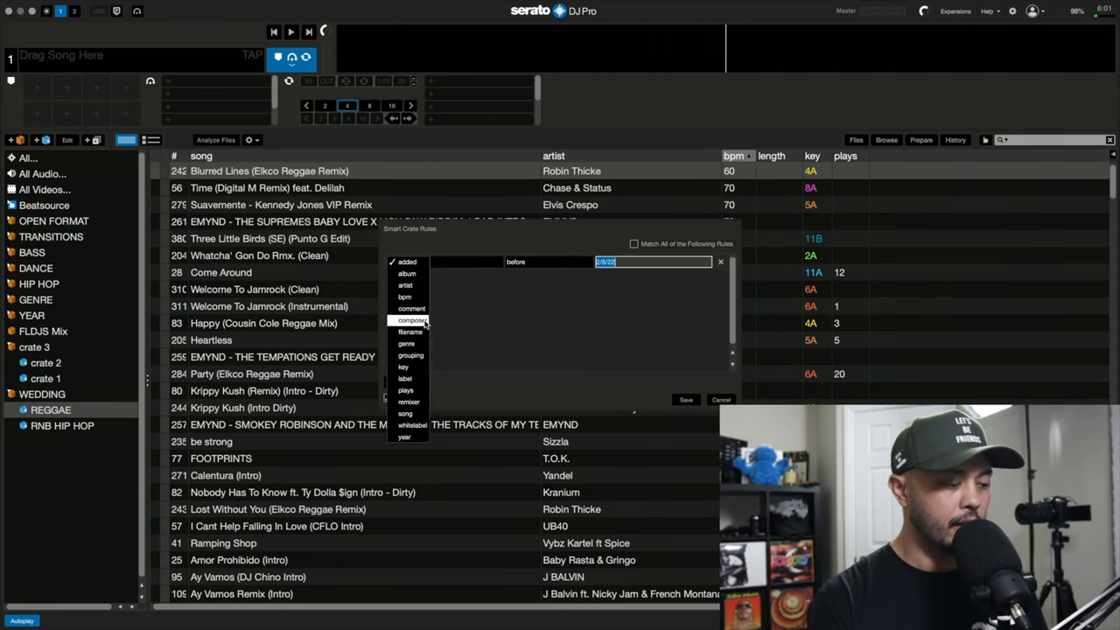
click(409, 308)
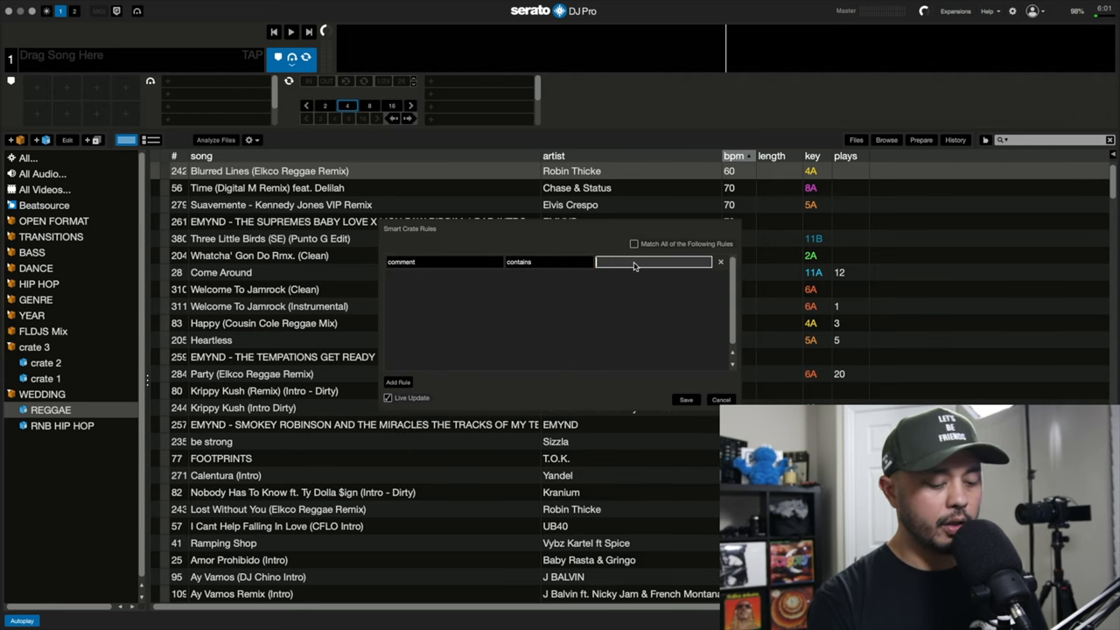
text(reggae)
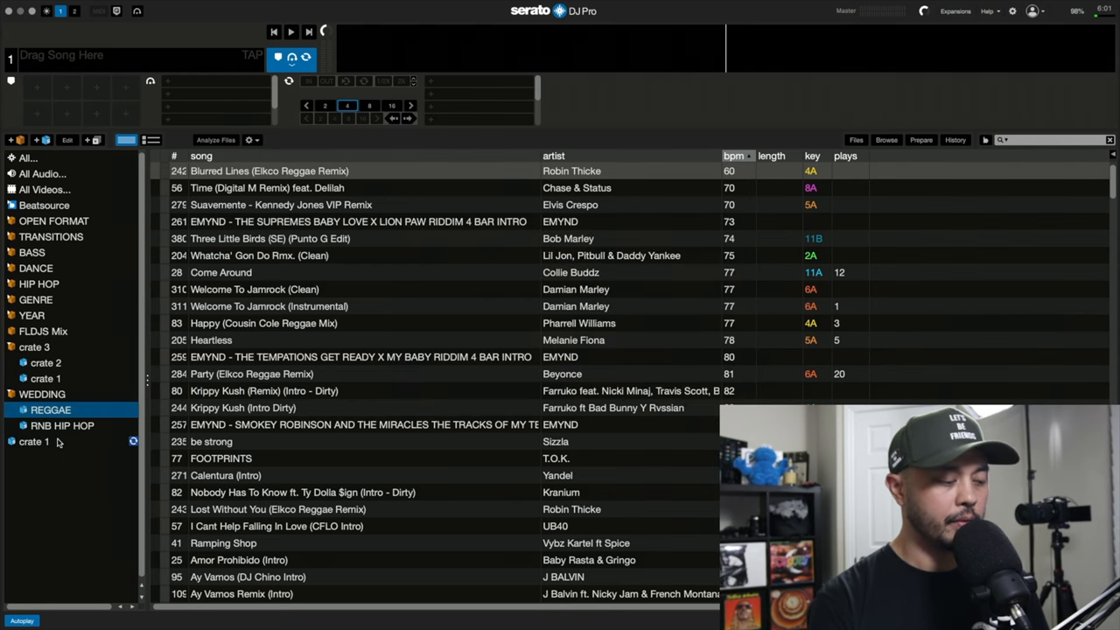
double_click(35, 441)
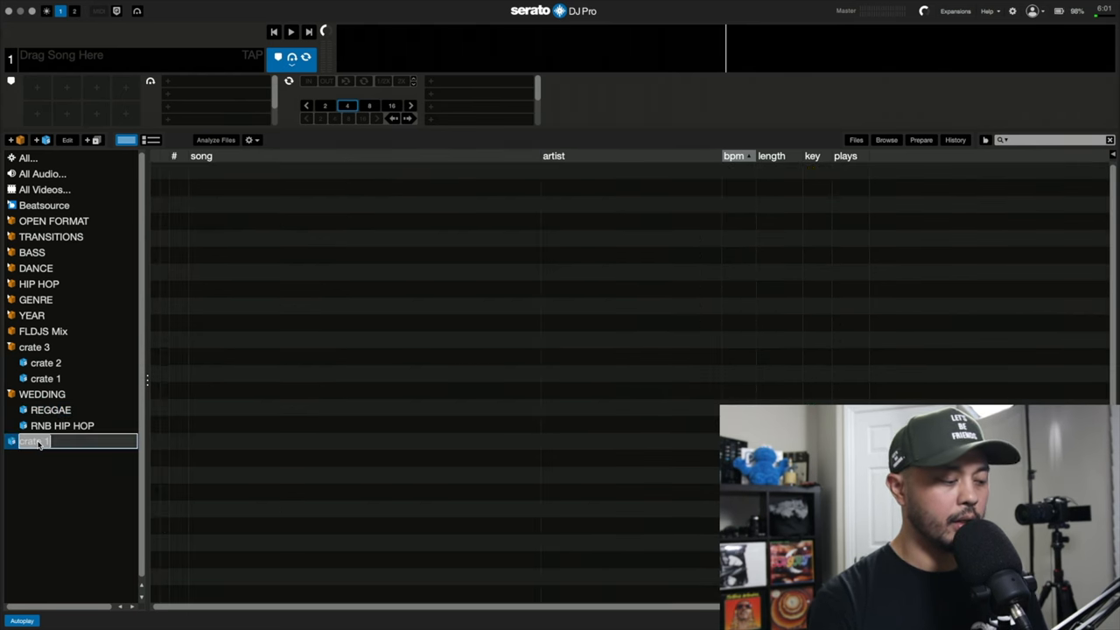
click(42, 394)
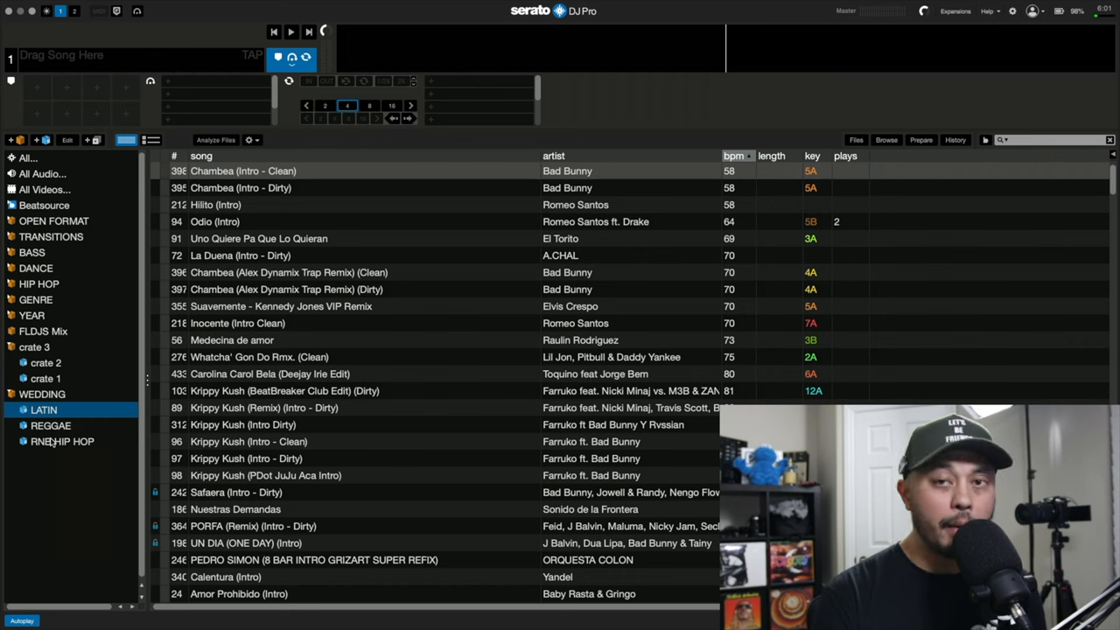
Step: Browse the WEDDING crate and its LATIN subcrate, ending on the full combined WEDDING track list
click(42, 393)
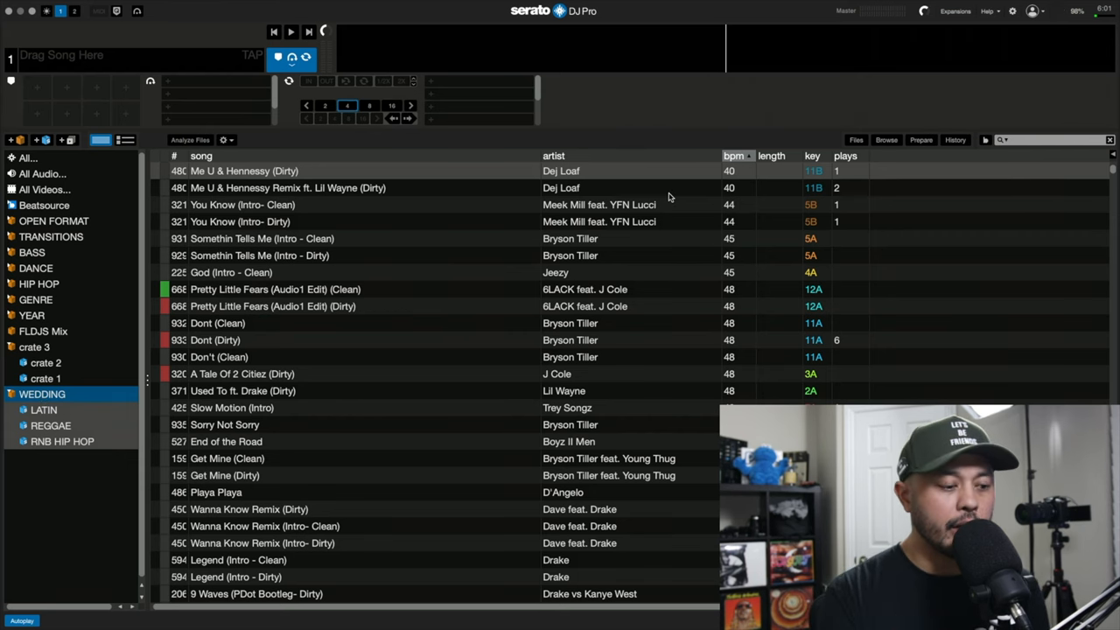
mouse_move(866, 143)
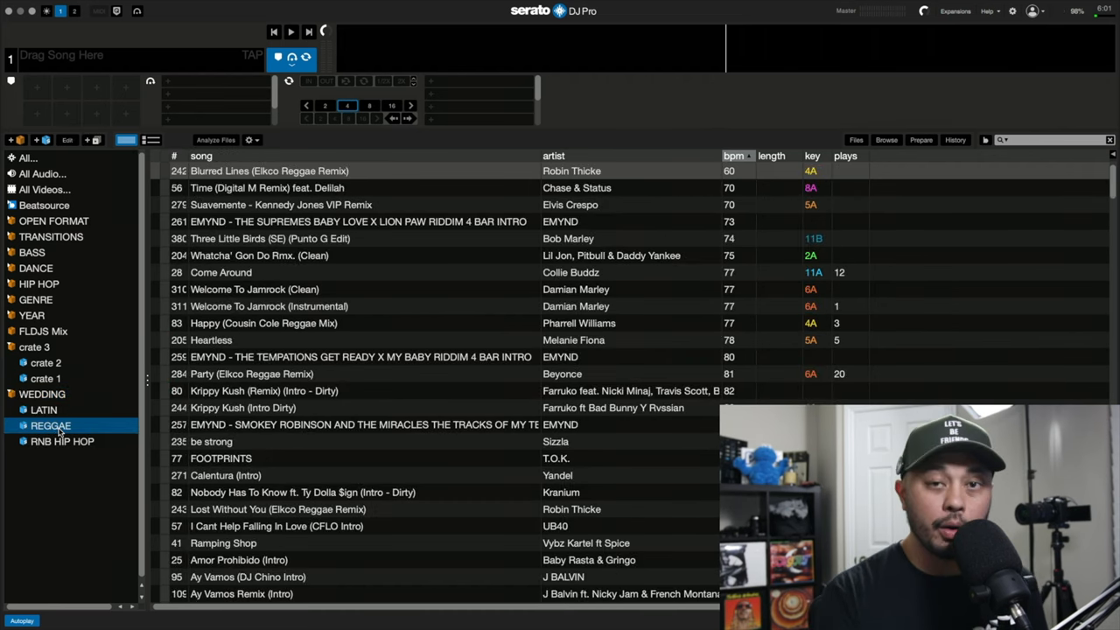
click(42, 409)
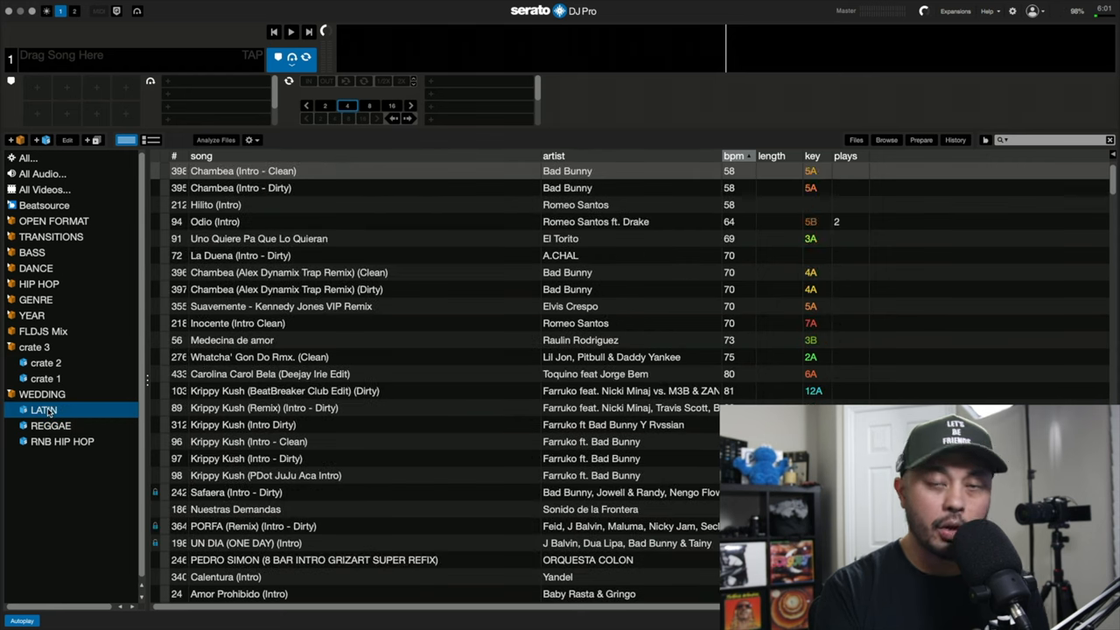
click(42, 394)
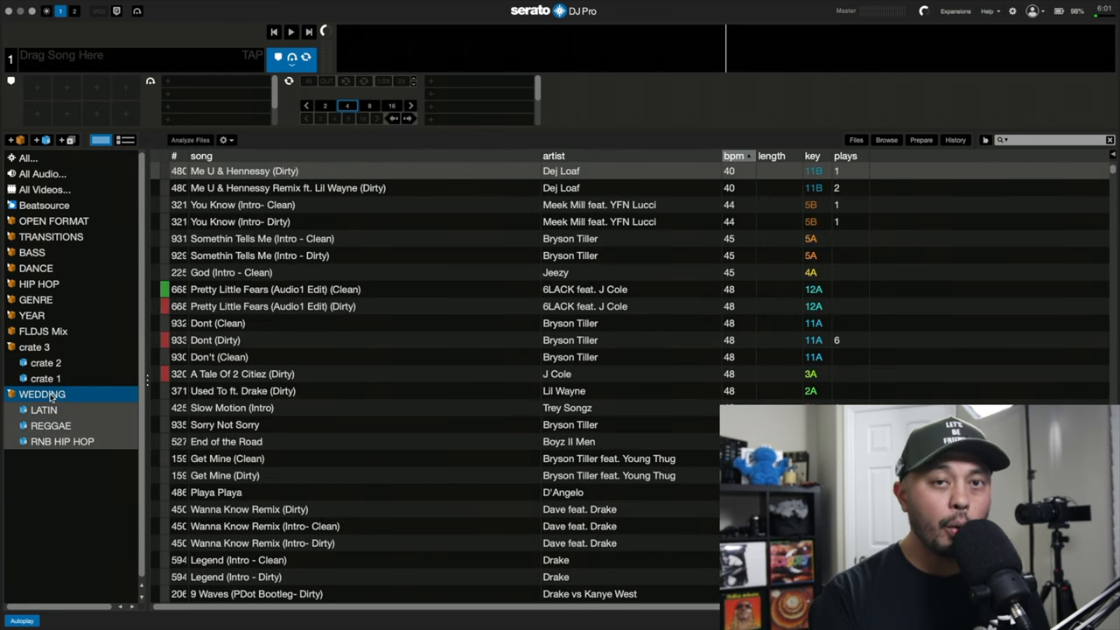